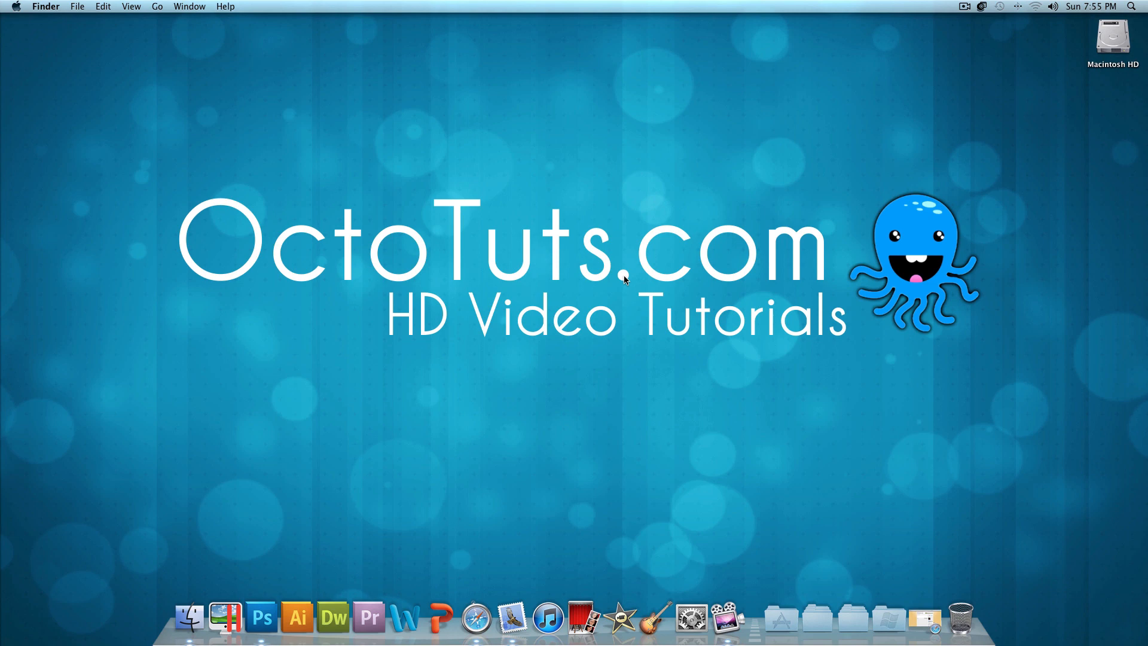
pyautogui.moveTo(924, 625)
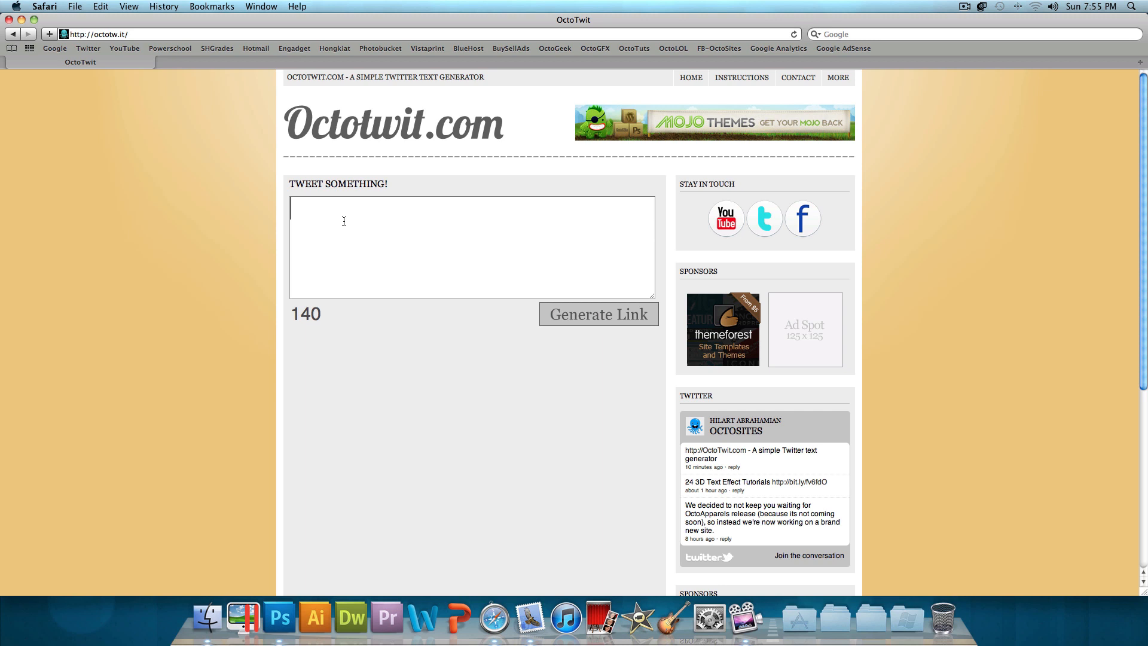
pyautogui.moveTo(610, 326)
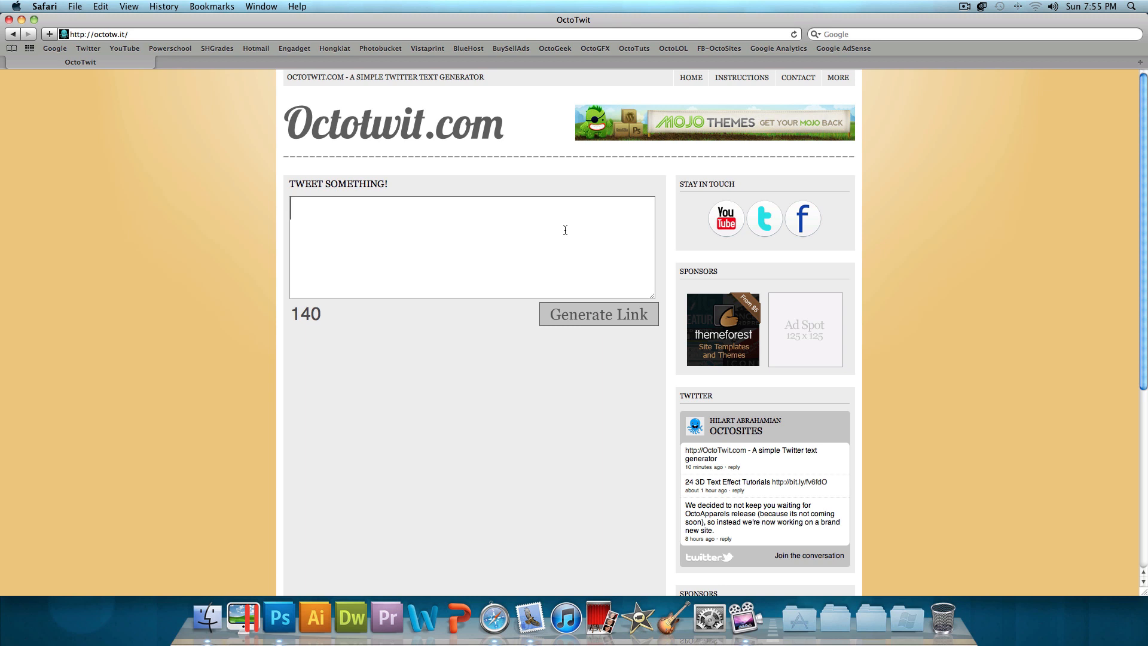
pyautogui.write('ladksfj')
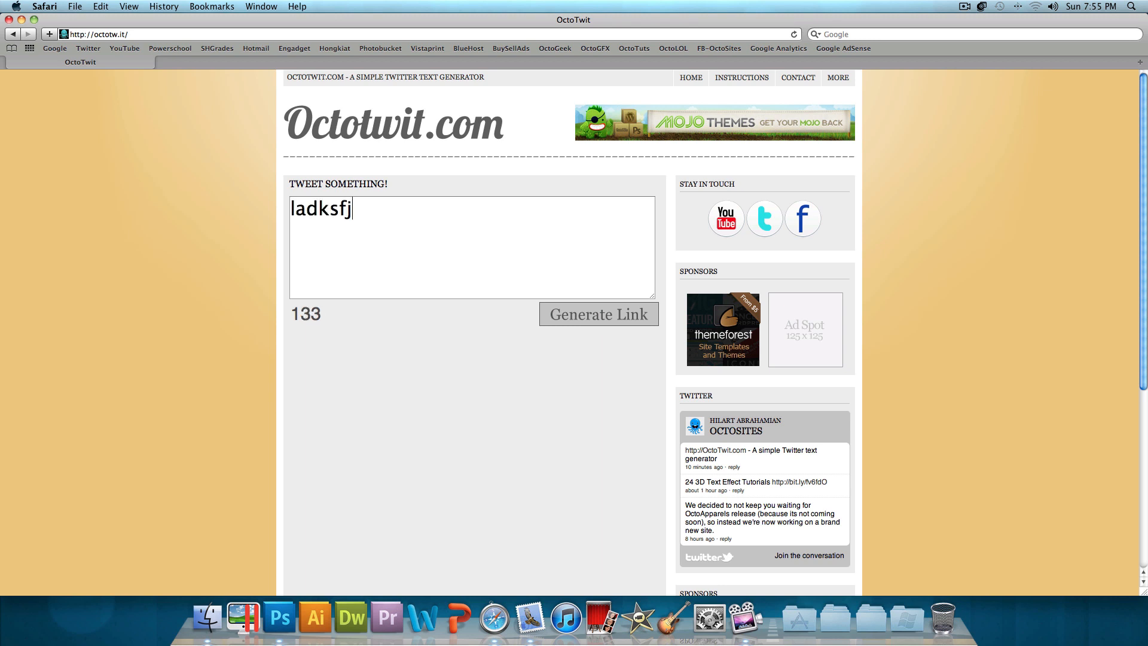
pyautogui.write('alsfj')
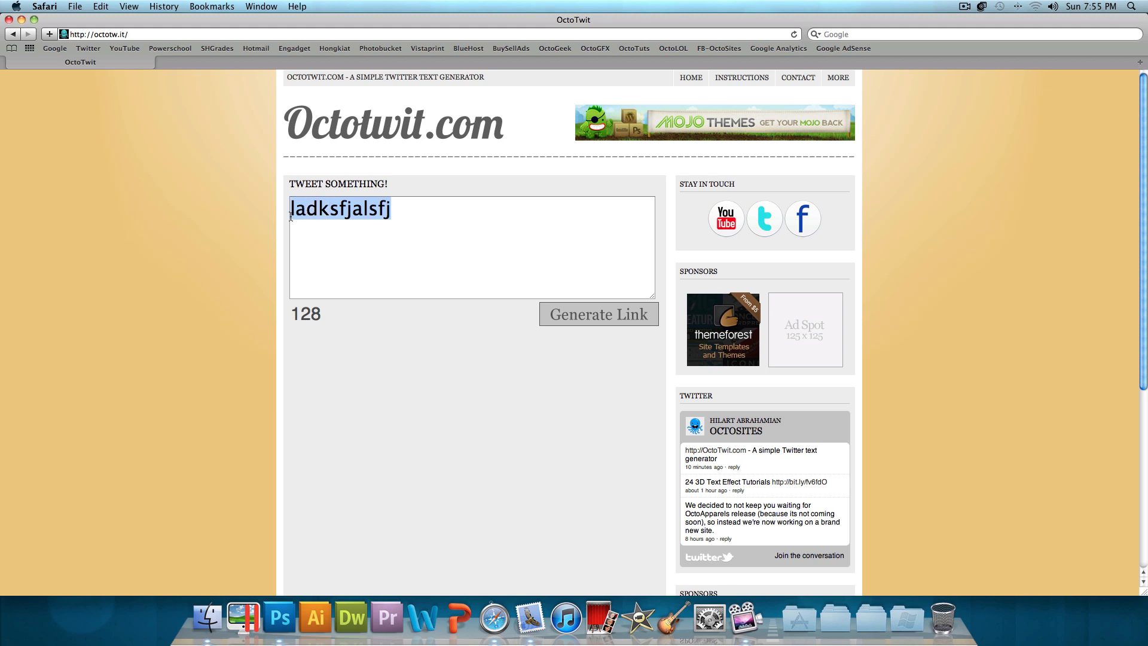
pyautogui.write('OctoTwit.com')
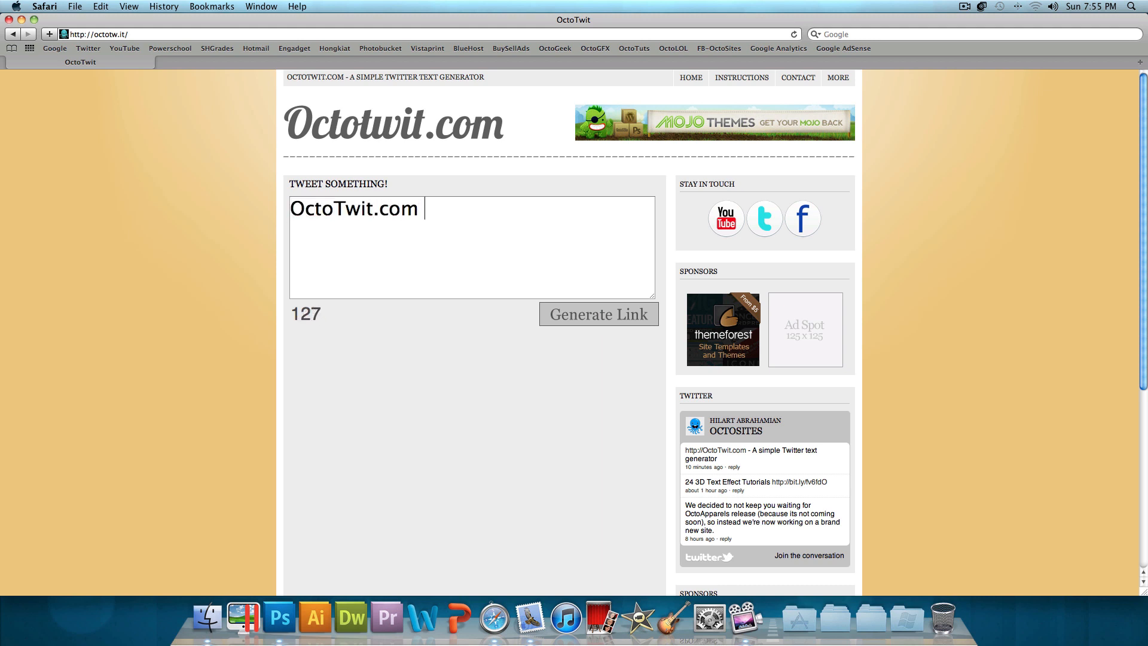
pyautogui.write('is awesome!')
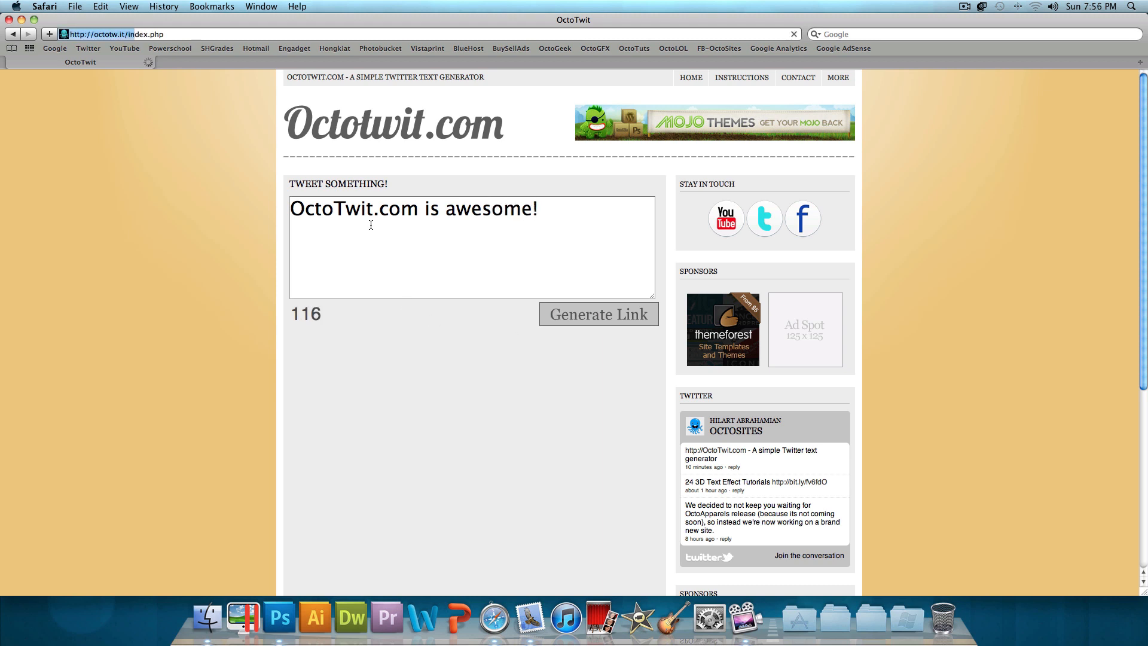
pyautogui.click(599, 313)
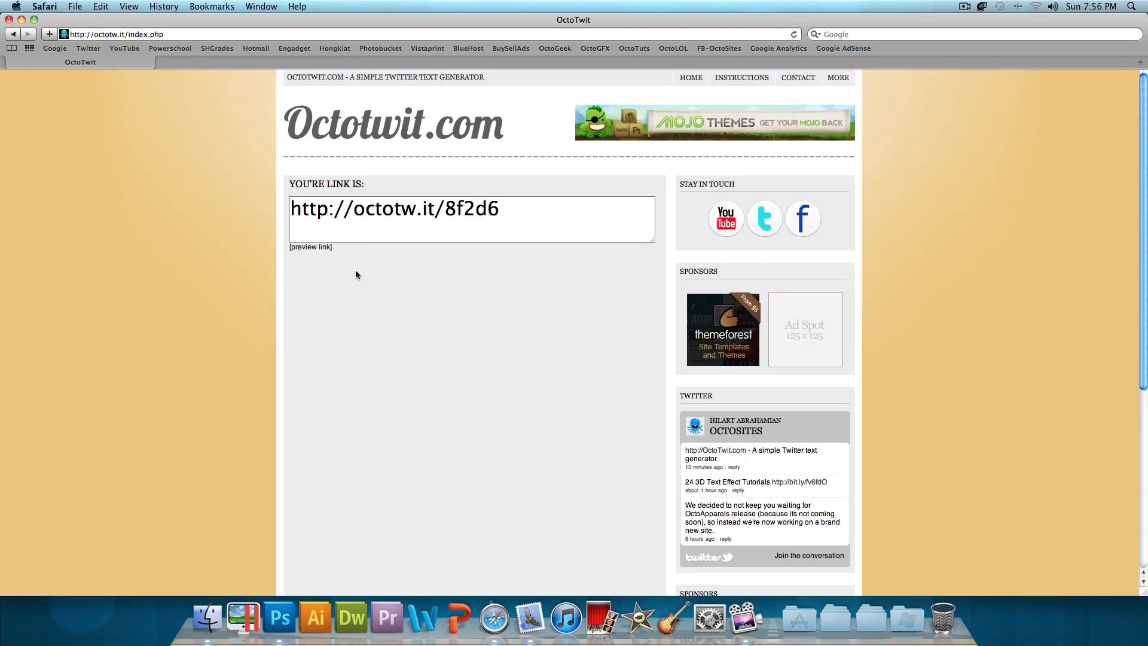